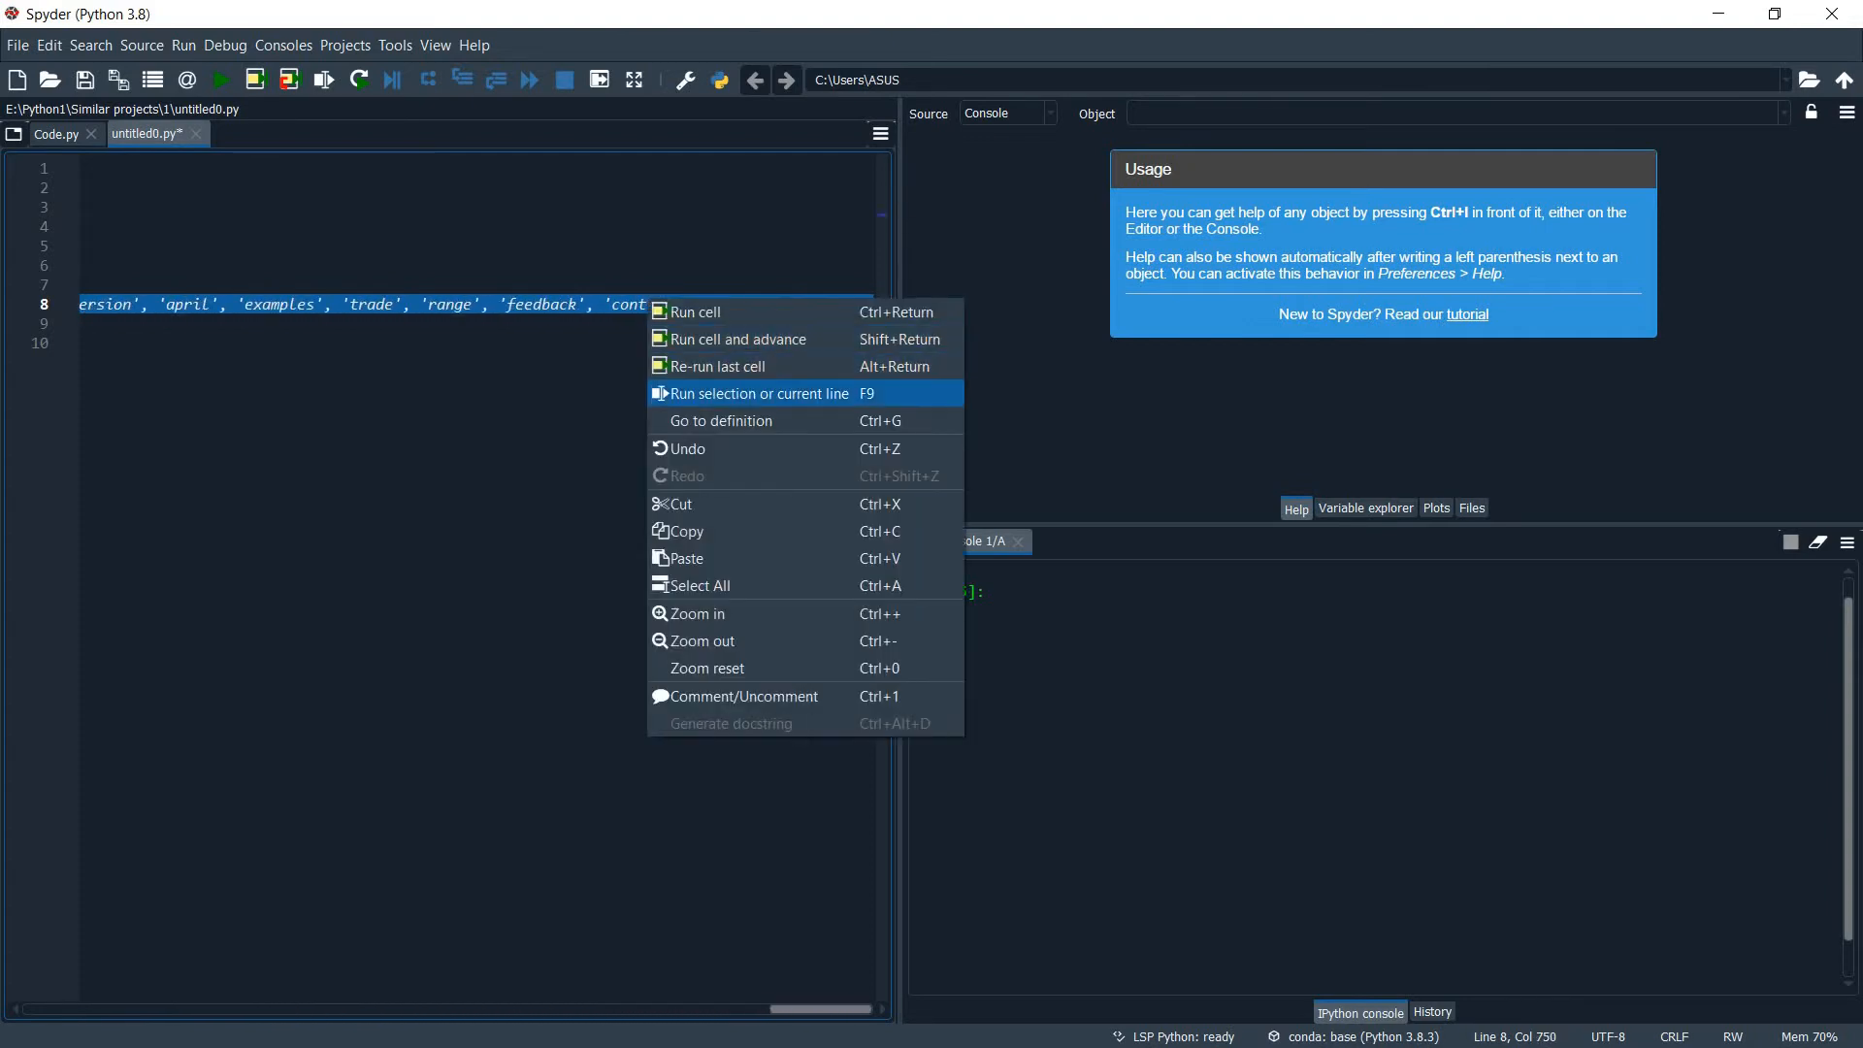
Execute line 8 defining the words list and highlight a word in the console output.
click(759, 392)
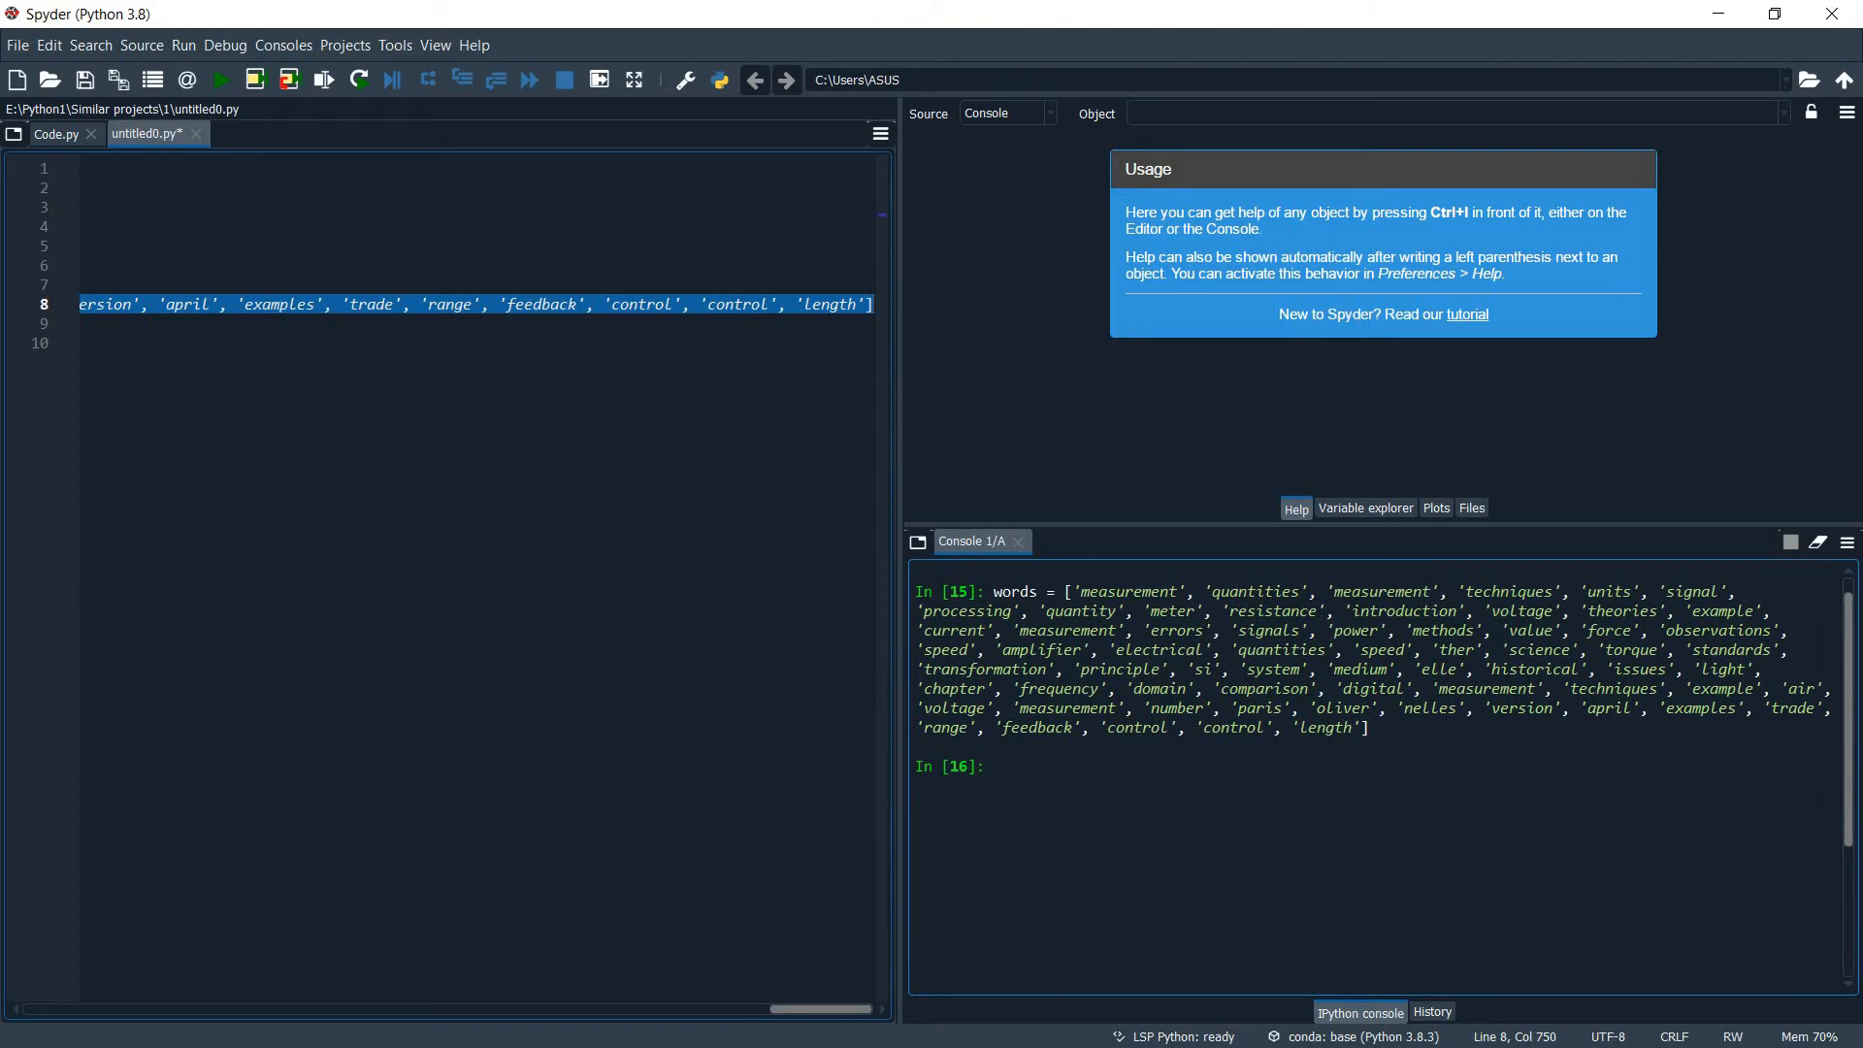
double_click(1128, 590)
text(words= list(set(words)))
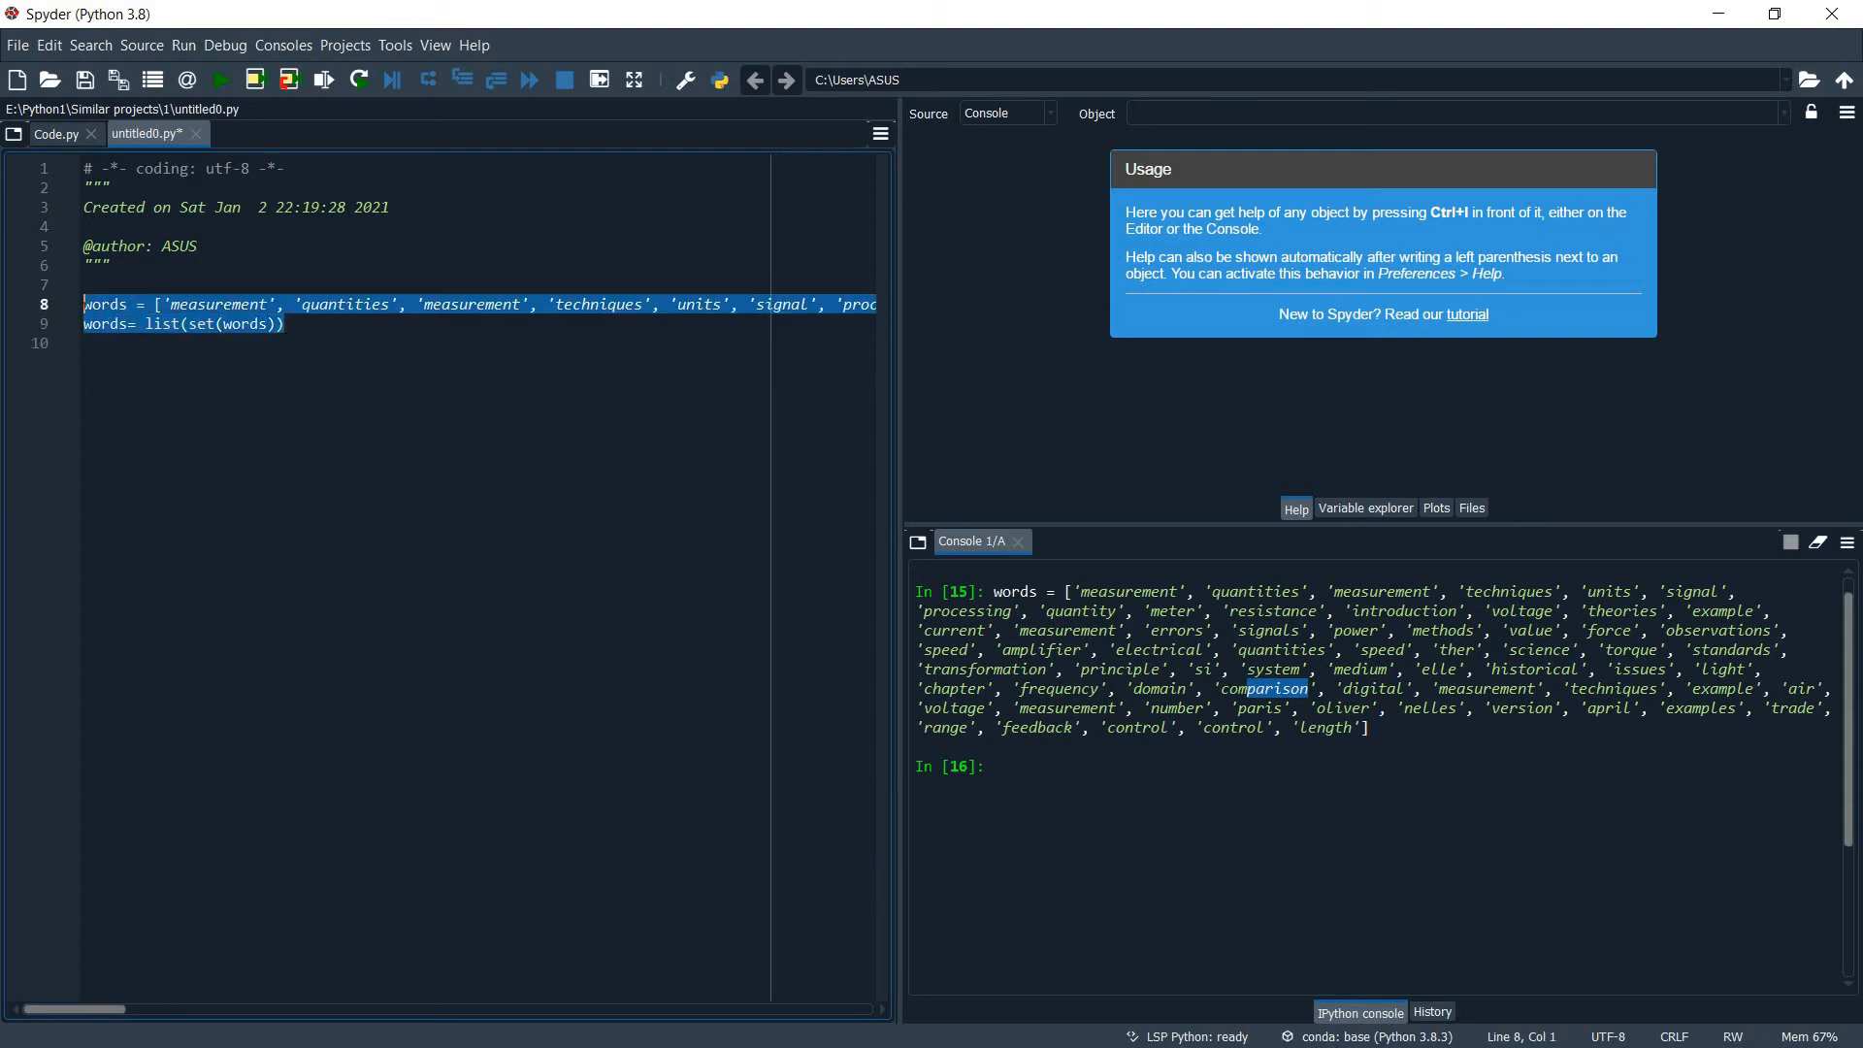
Execute lines 8-9 together so words = list(set(words)) runs in the console.
right_click(145, 303)
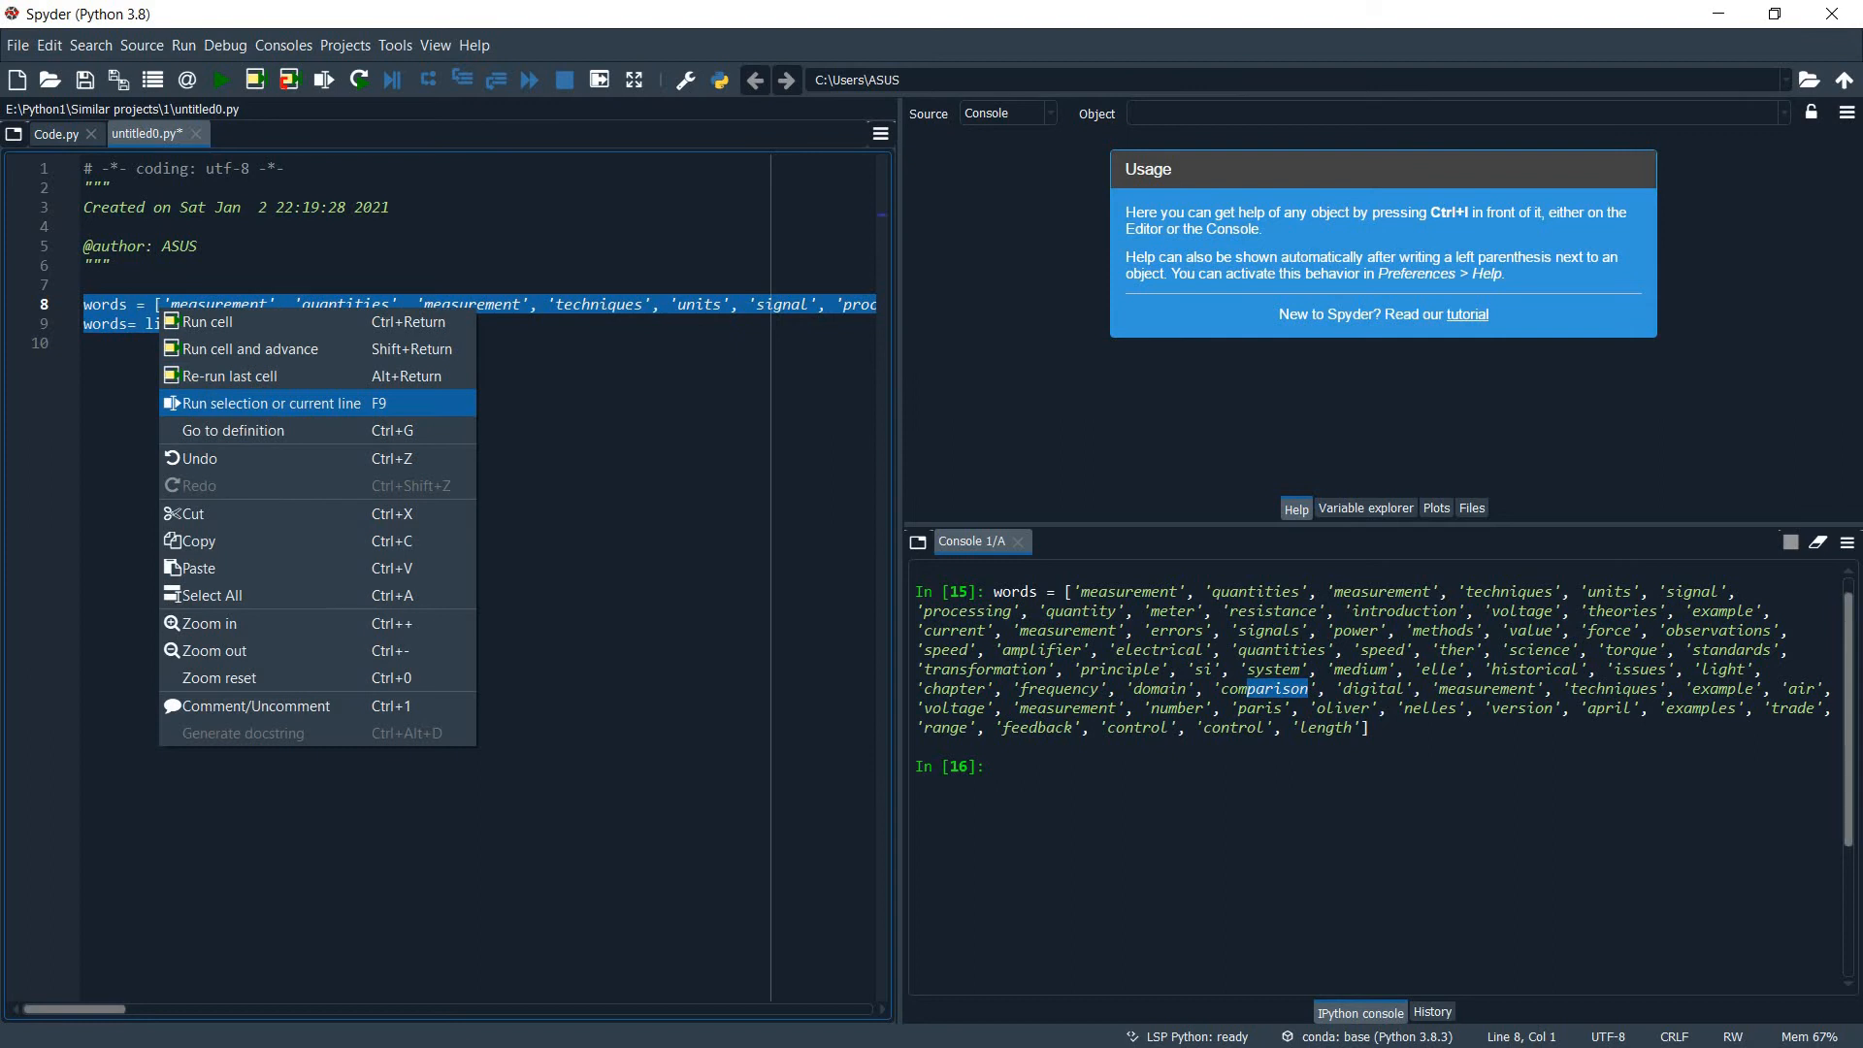
click(270, 404)
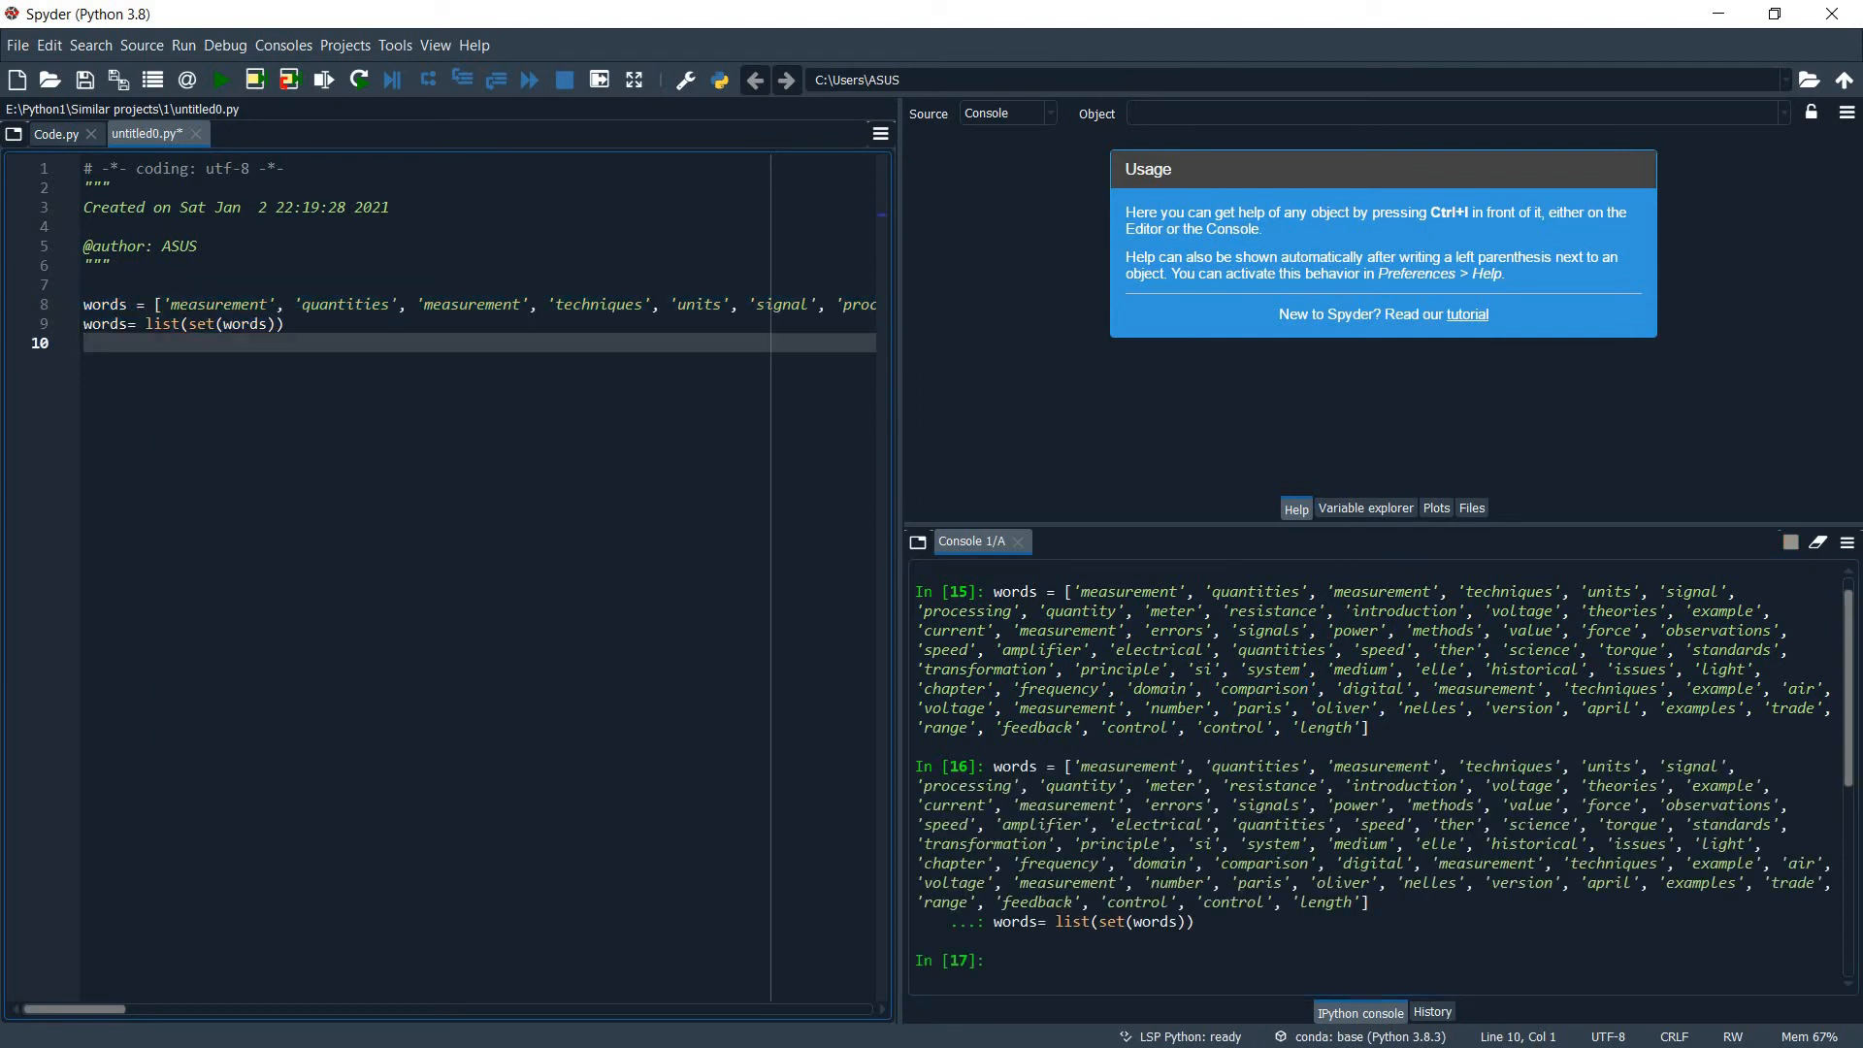
Add print(words) on line 10 and run it, showing each word once in the console.
text(print()
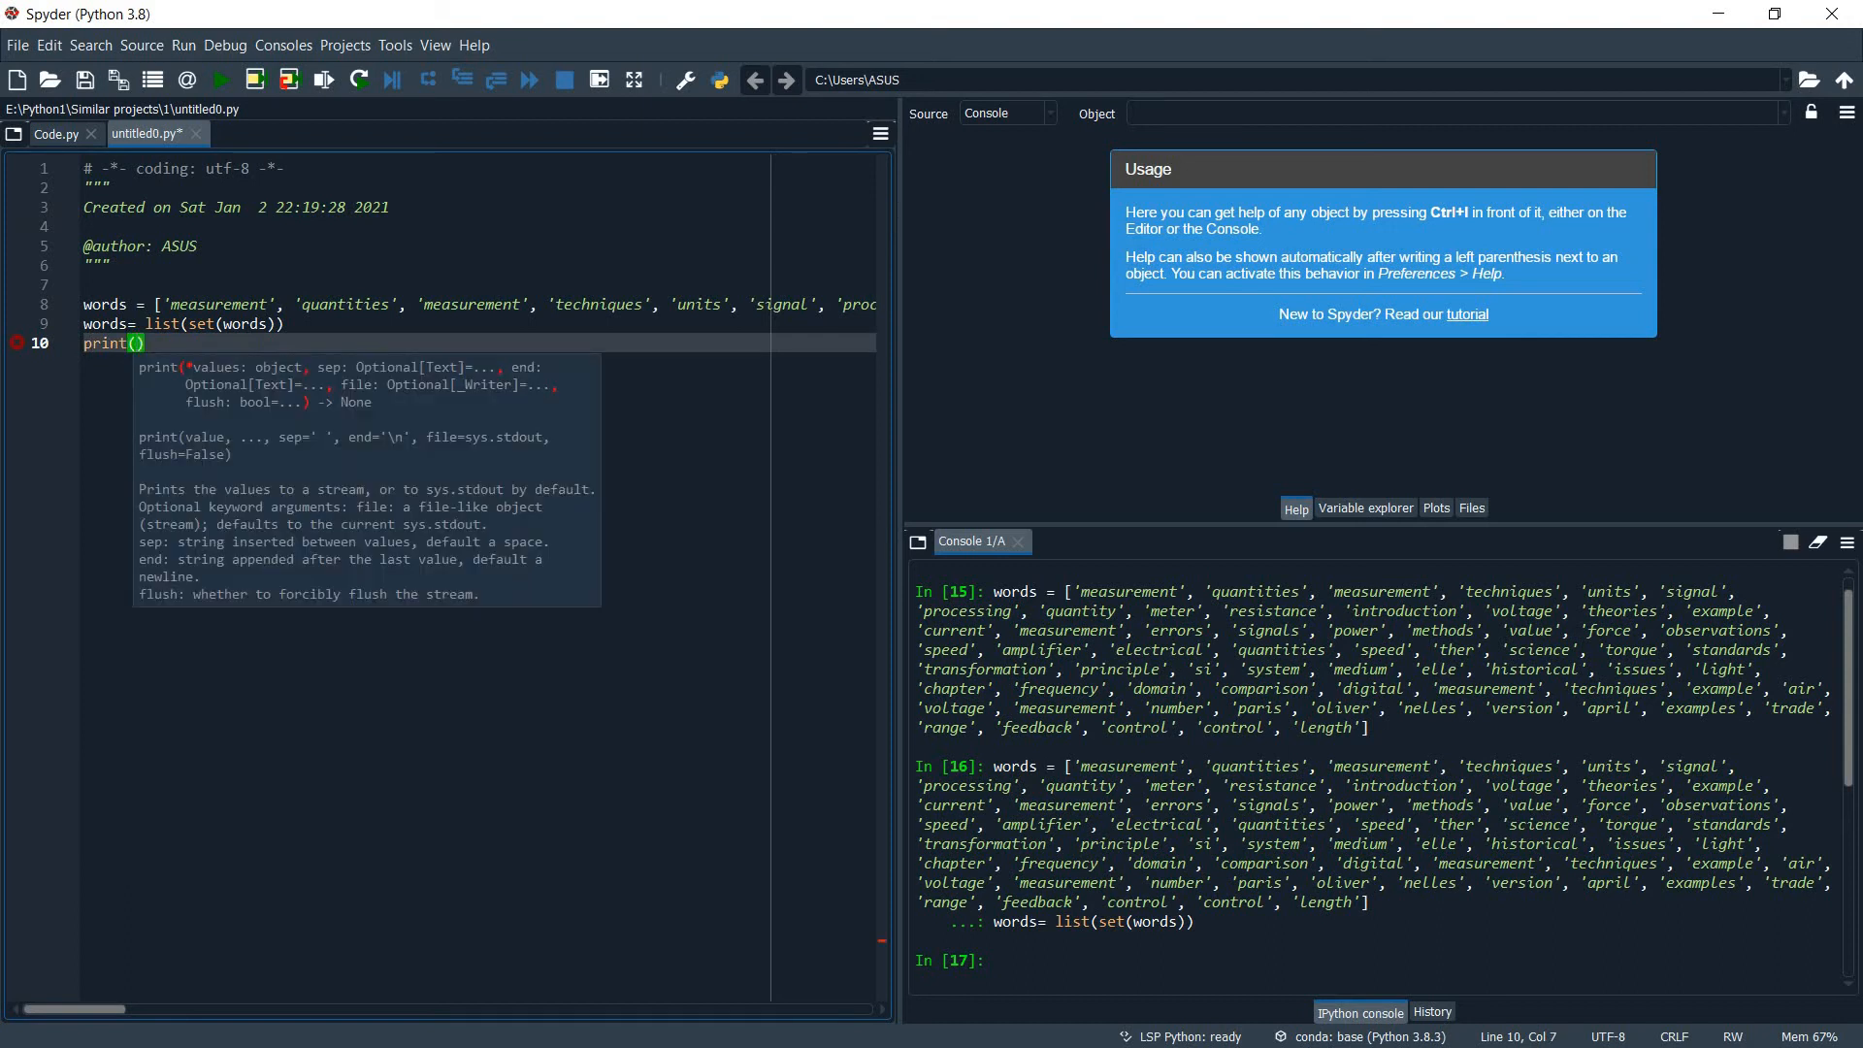
text(words)
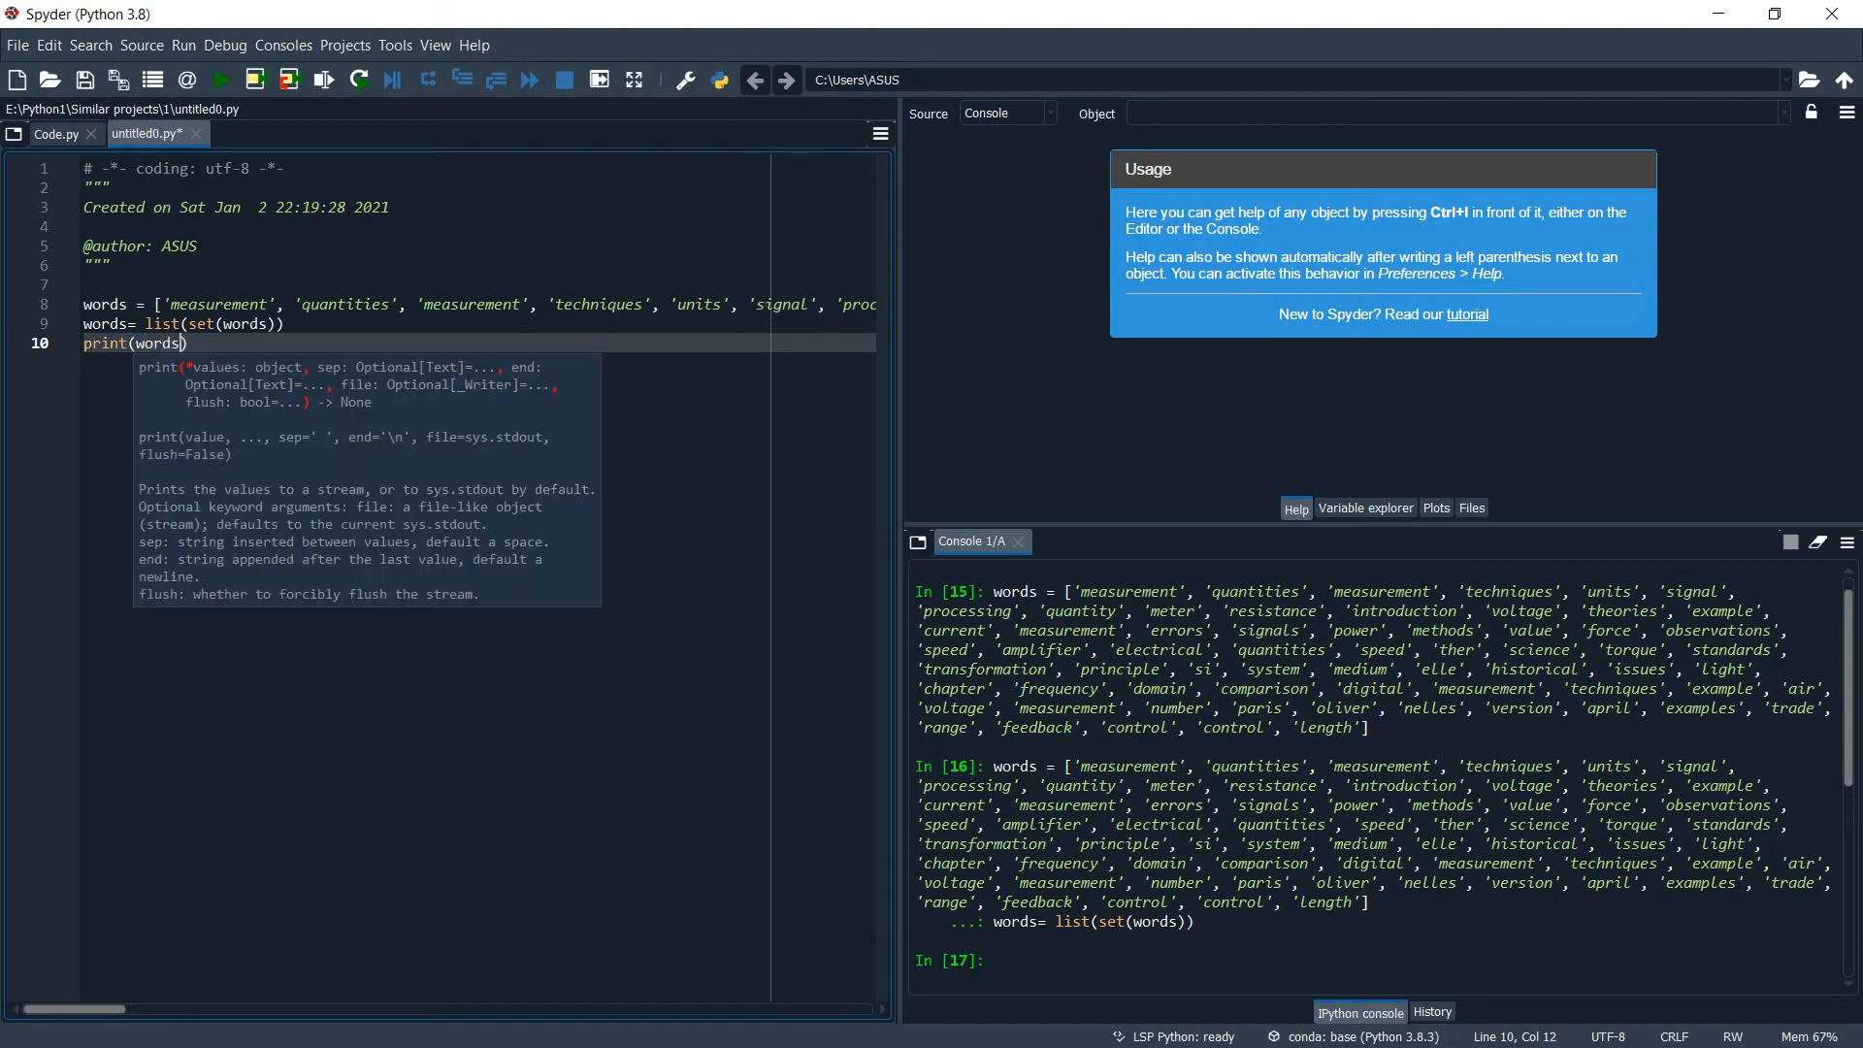
right_click(127, 342)
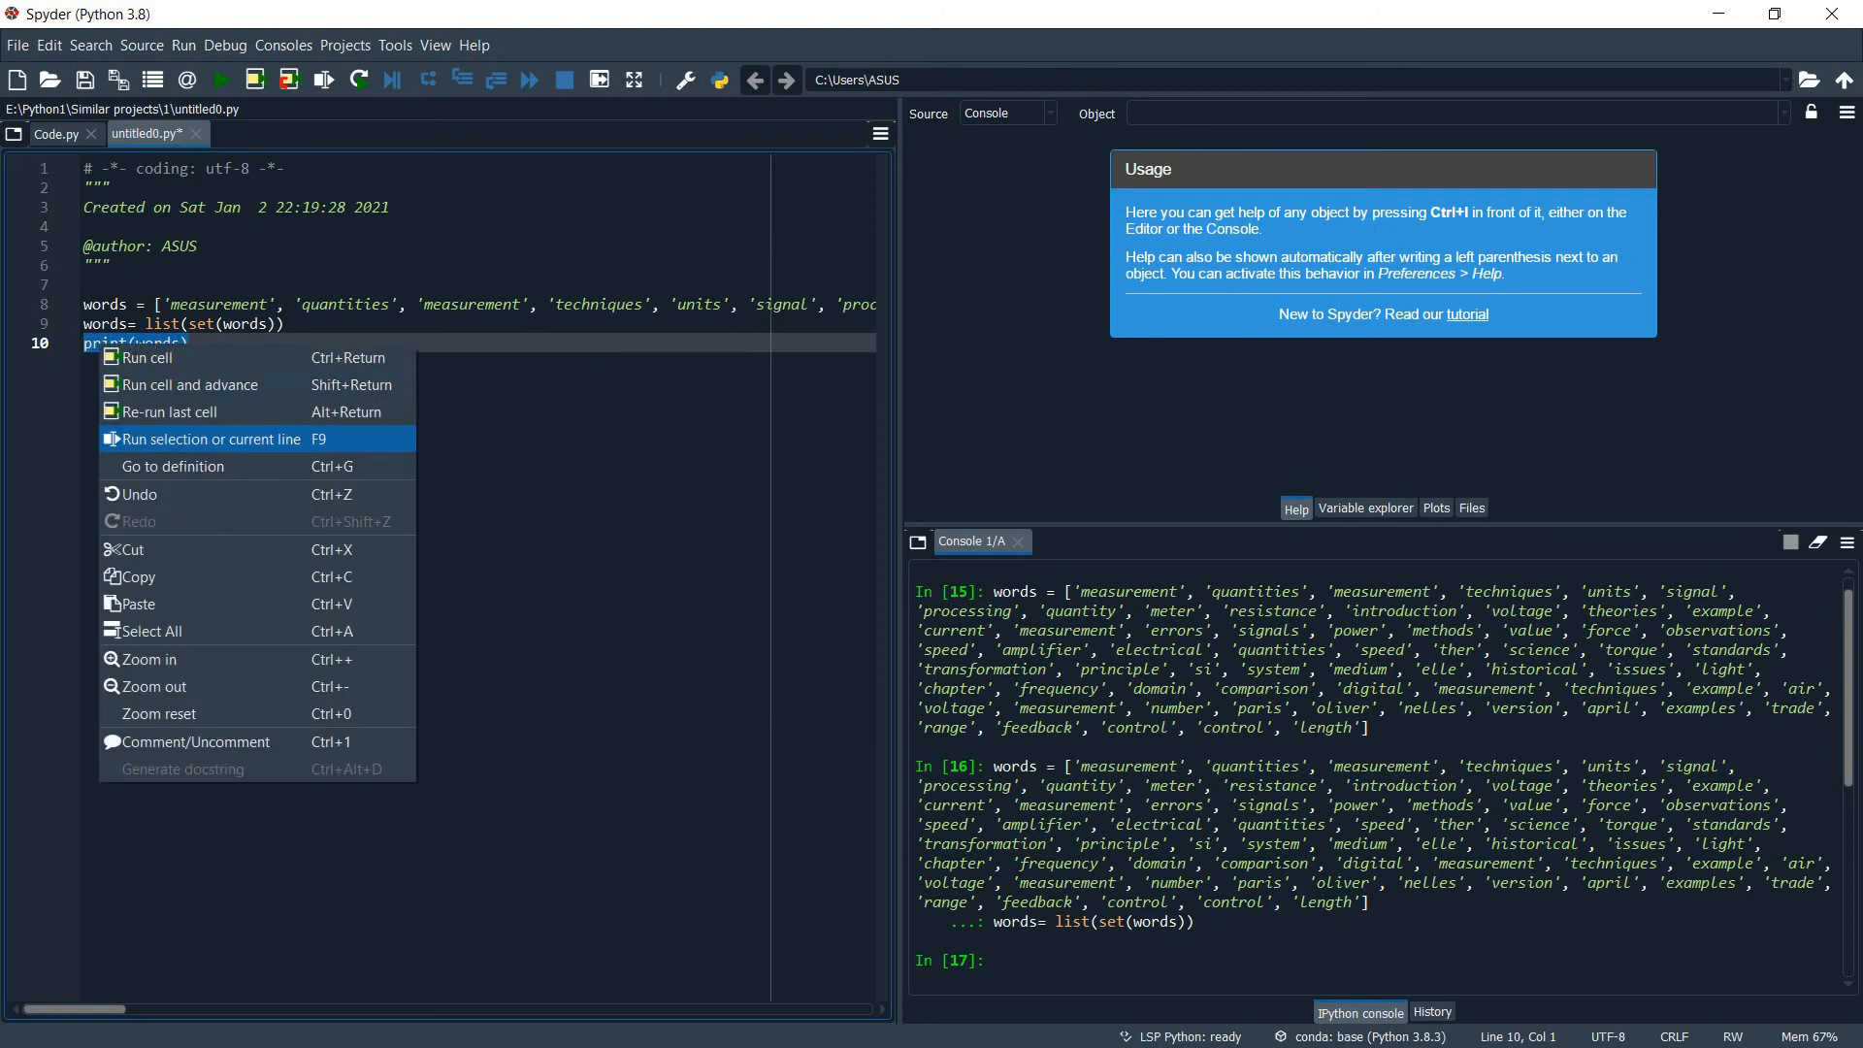
click(210, 439)
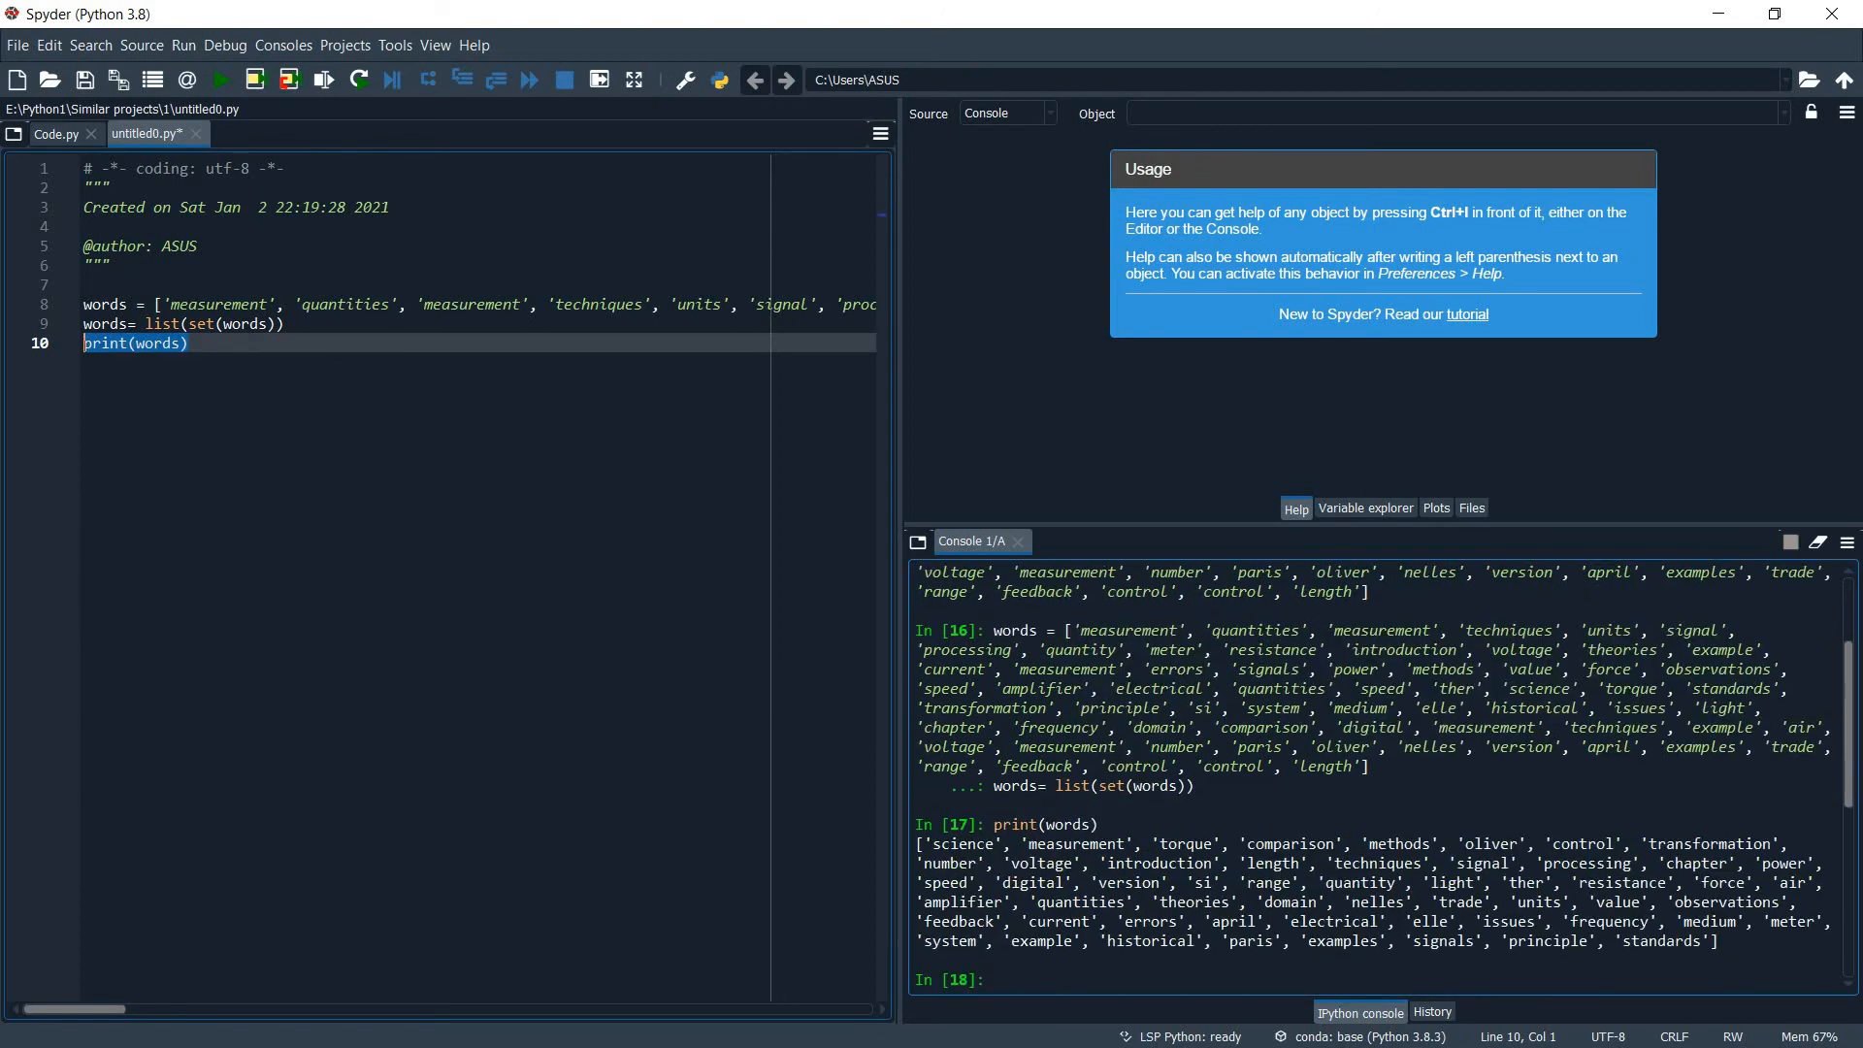
double_click(1071, 842)
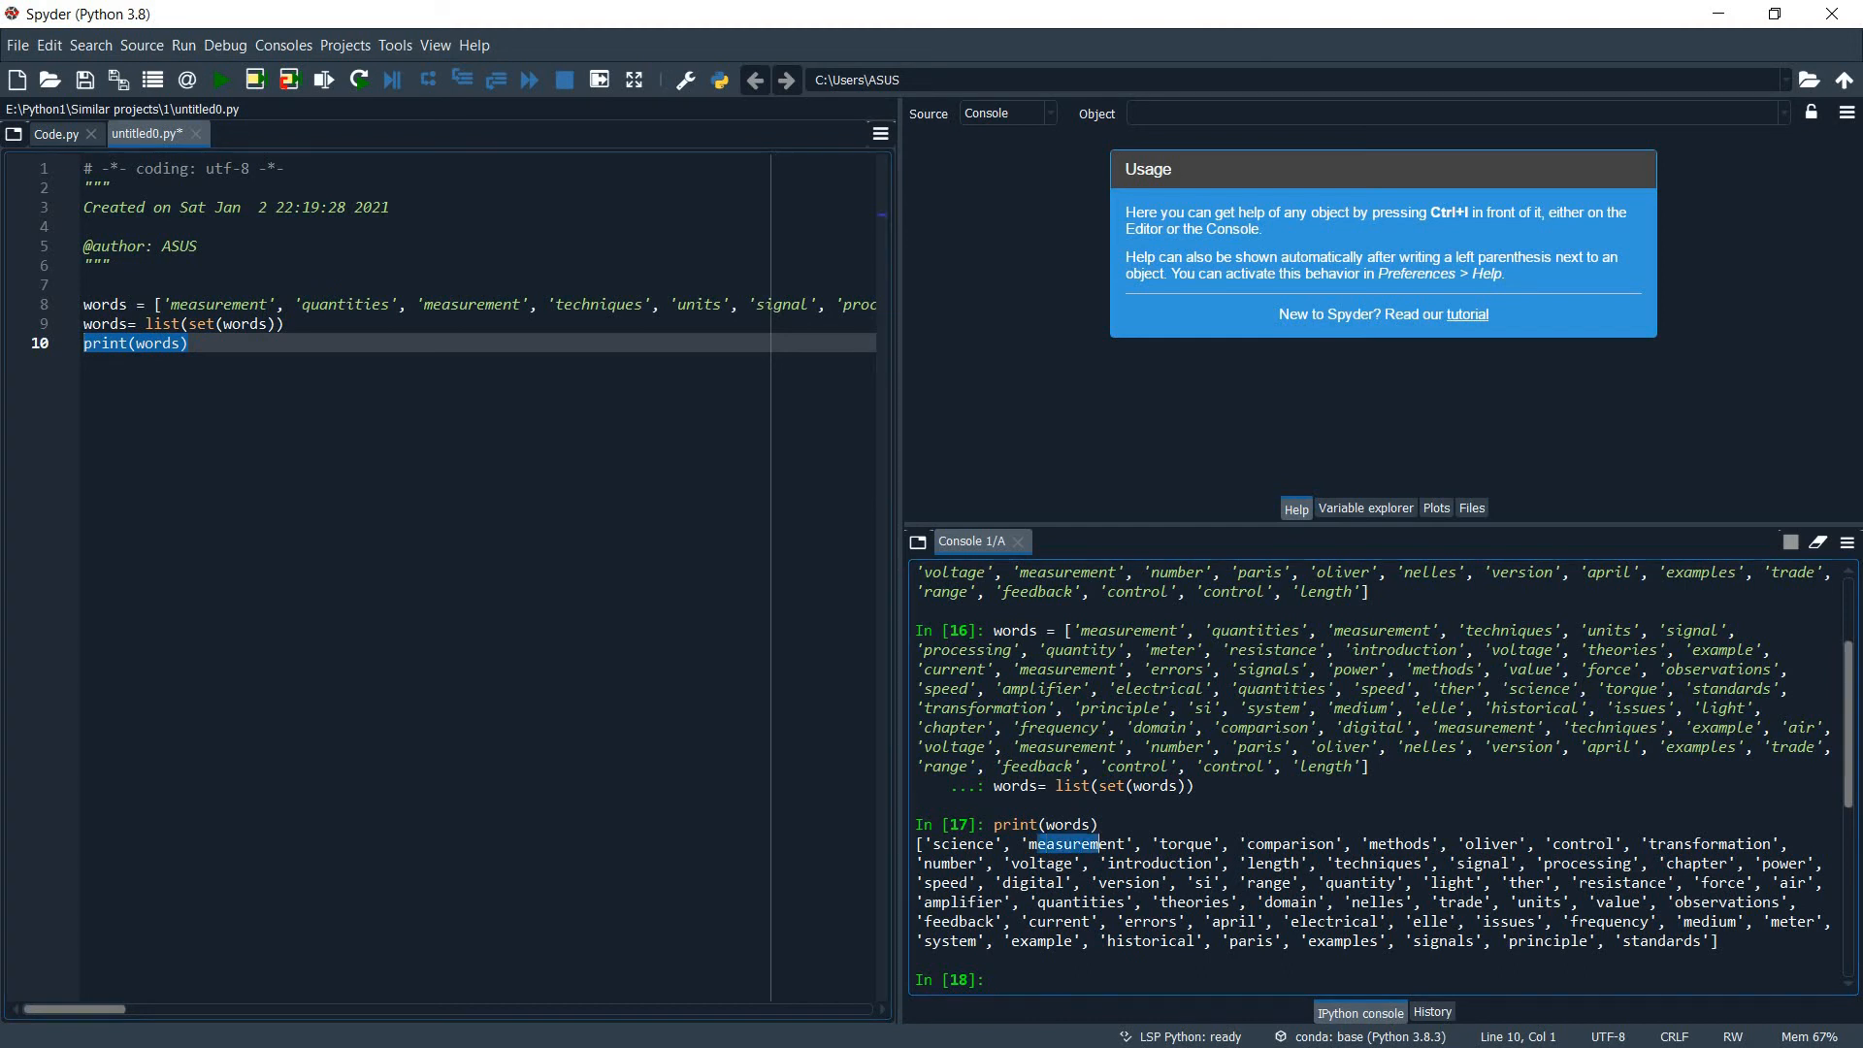